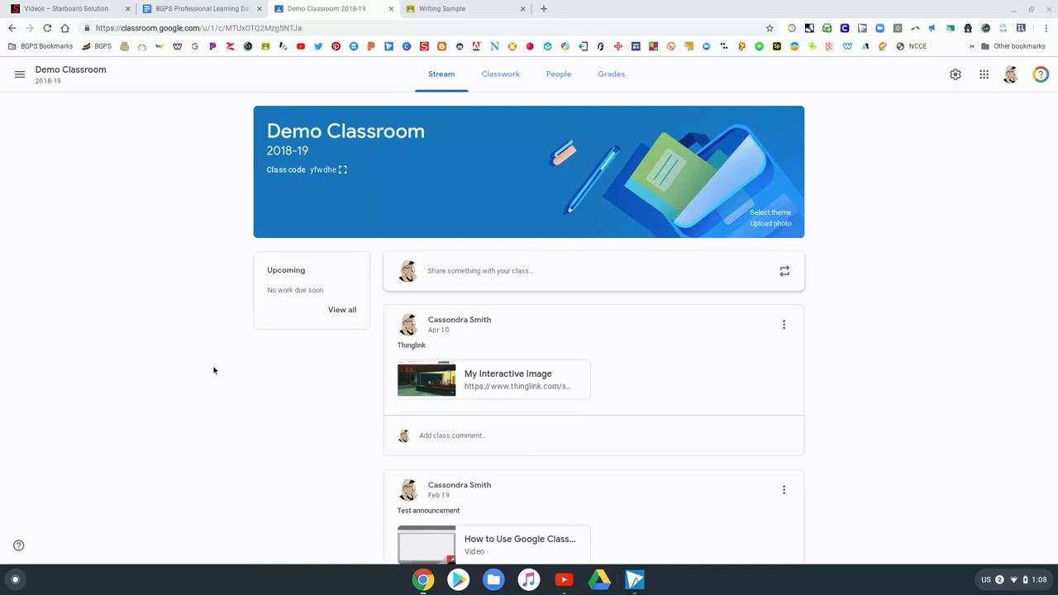
pyautogui.moveTo(398, 86)
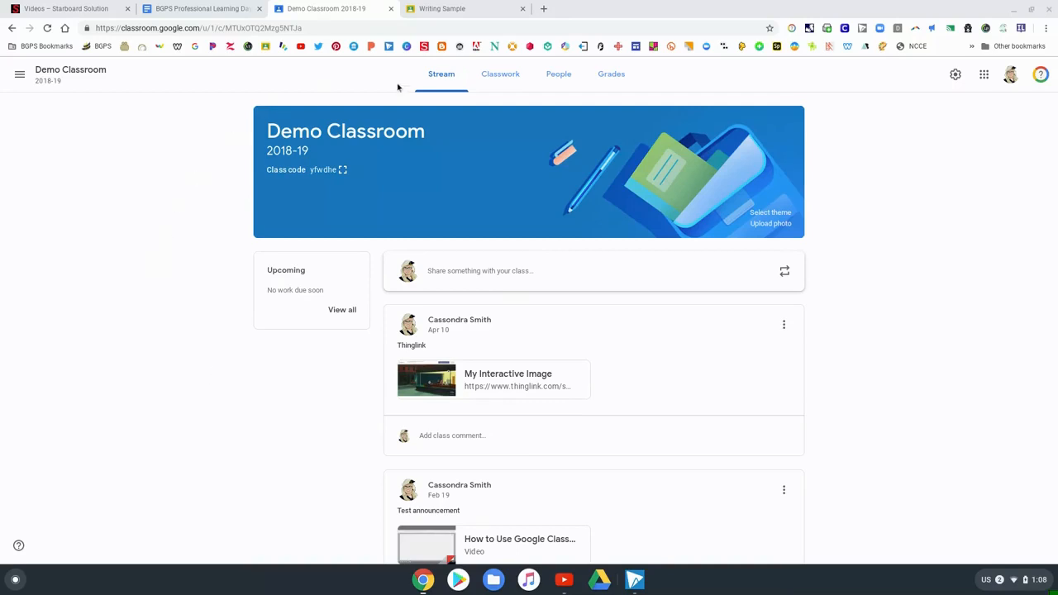
# From the class's Classwork list, start a new assignment draft for Biography Essay
pyautogui.click(499, 74)
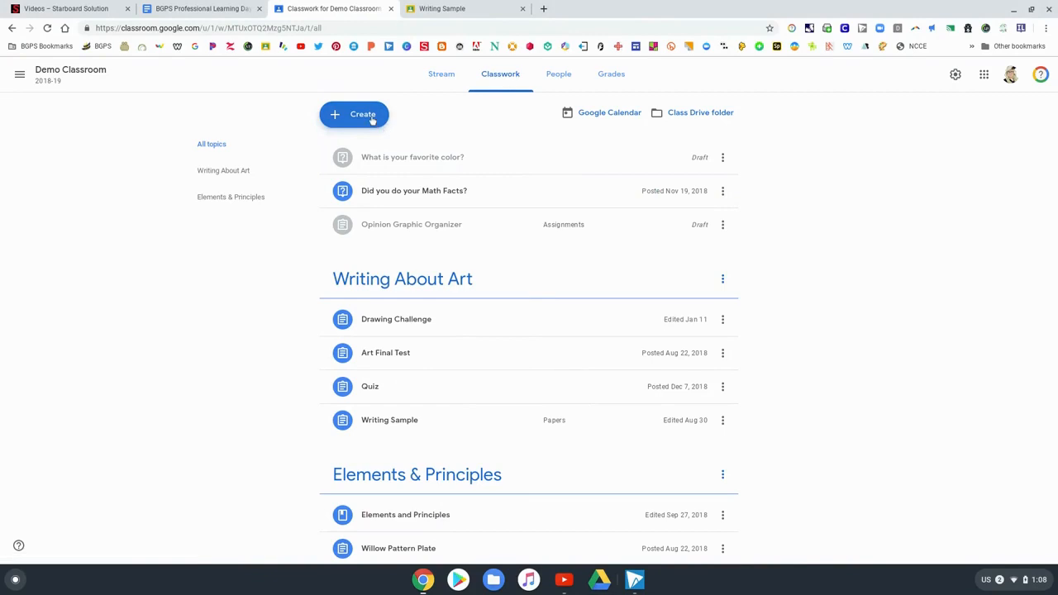
pyautogui.click(354, 114)
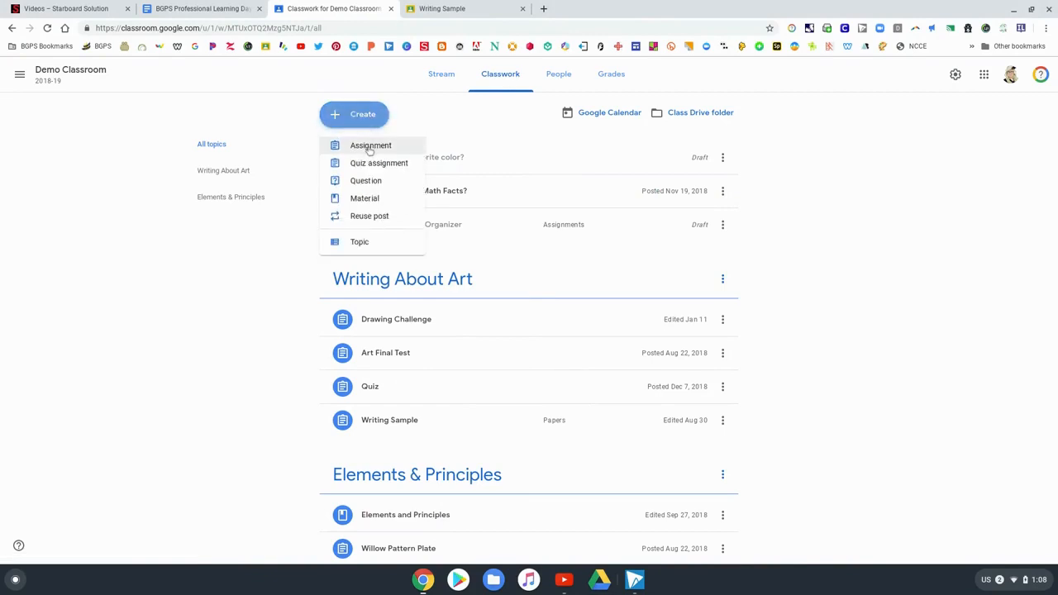
pyautogui.click(370, 145)
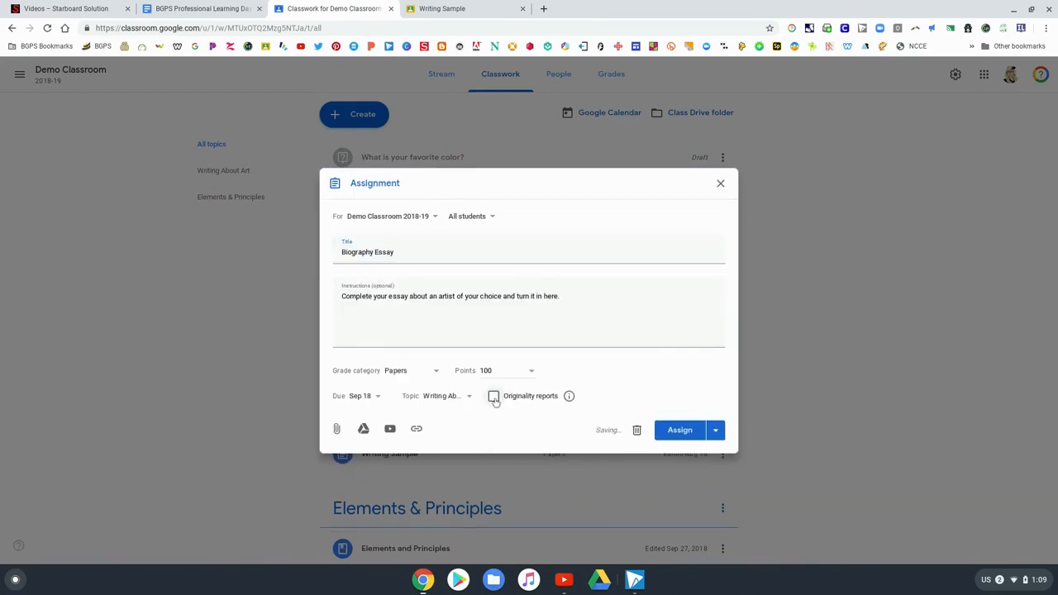
pyautogui.moveTo(568, 396)
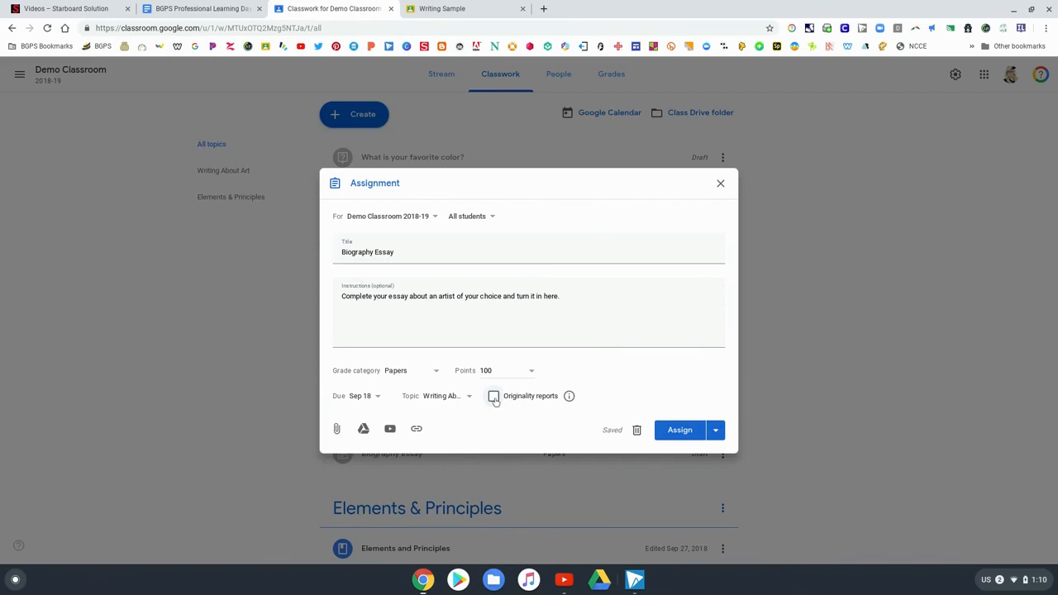
# Enable originality reports, give each student a copy of the doc, and assign
pyautogui.click(493, 395)
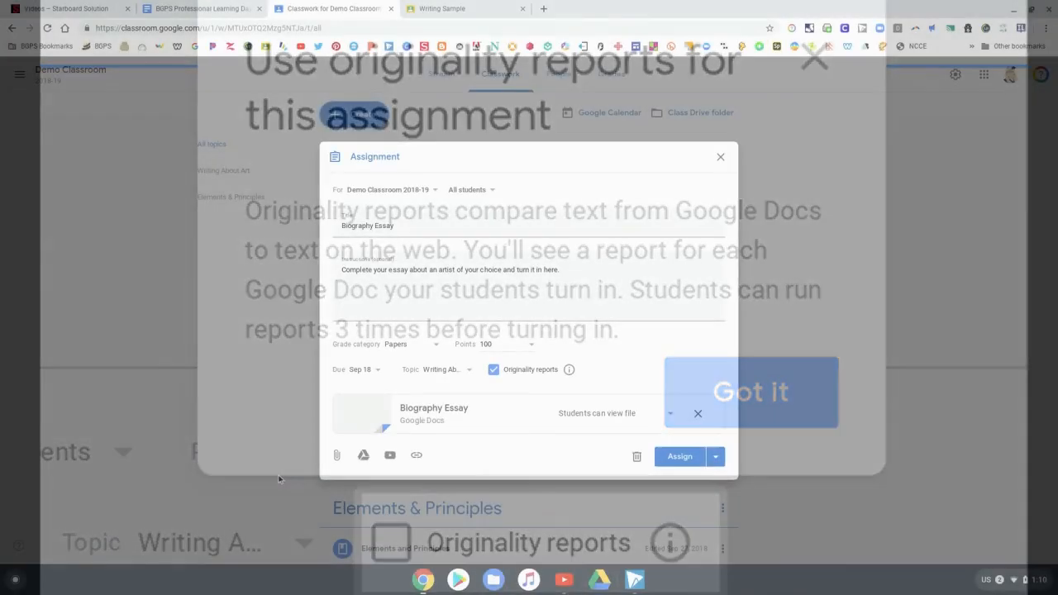
pyautogui.click(671, 413)
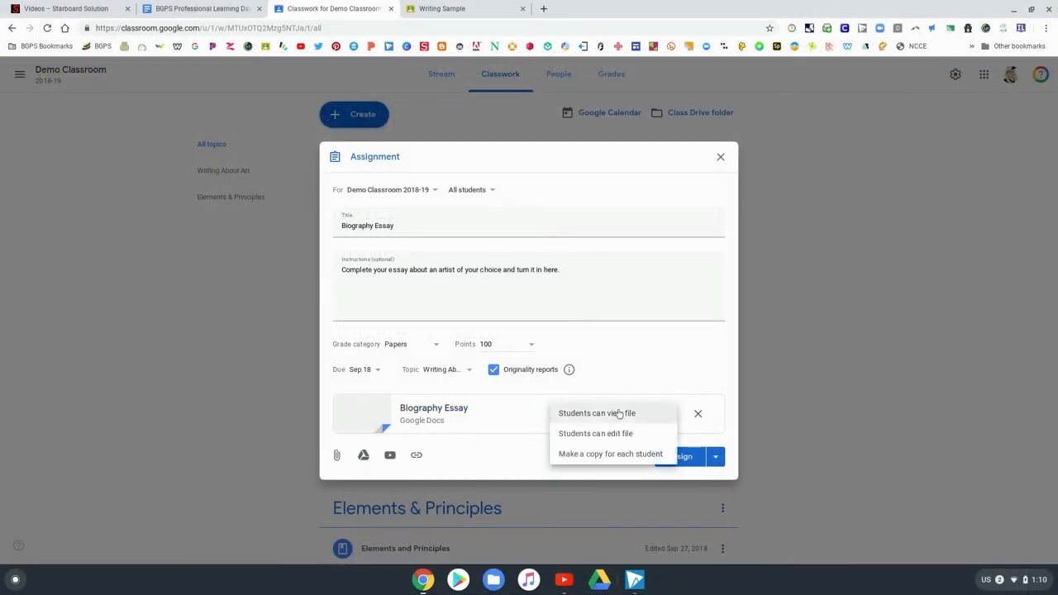
pyautogui.click(610, 453)
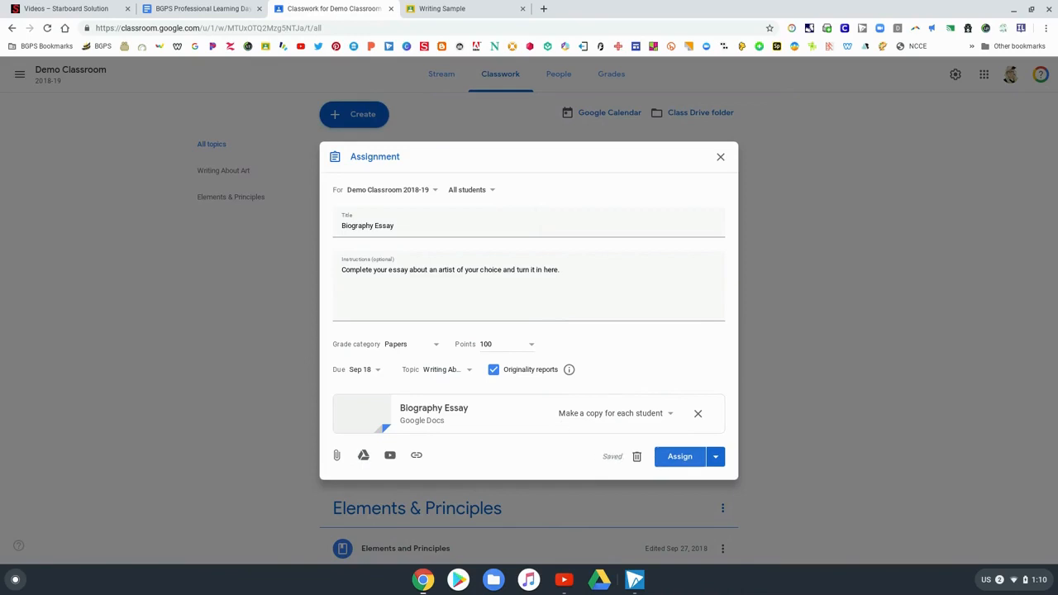
pyautogui.click(678, 456)
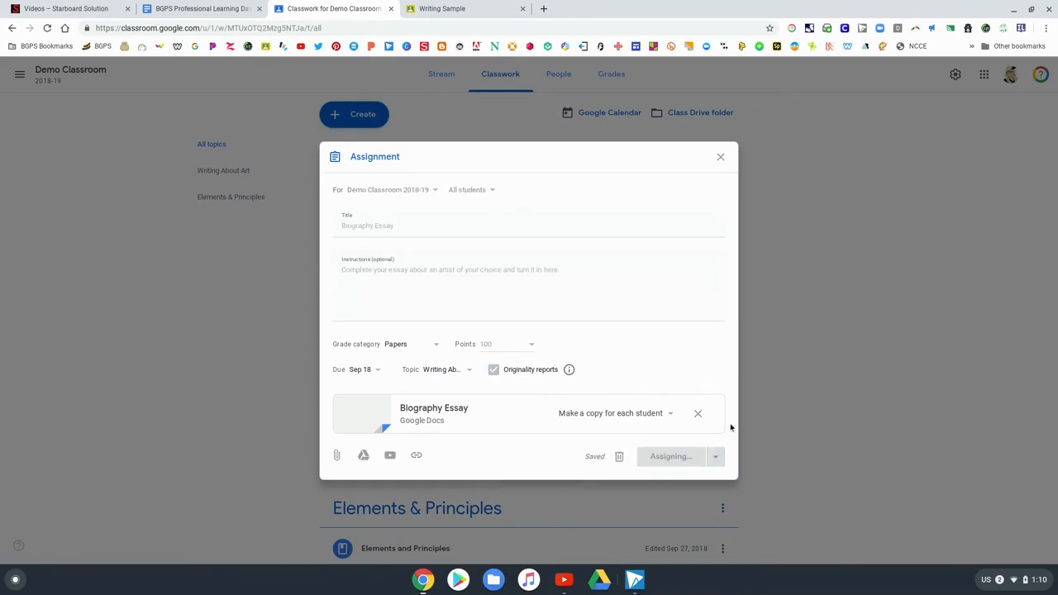
pyautogui.click(671, 457)
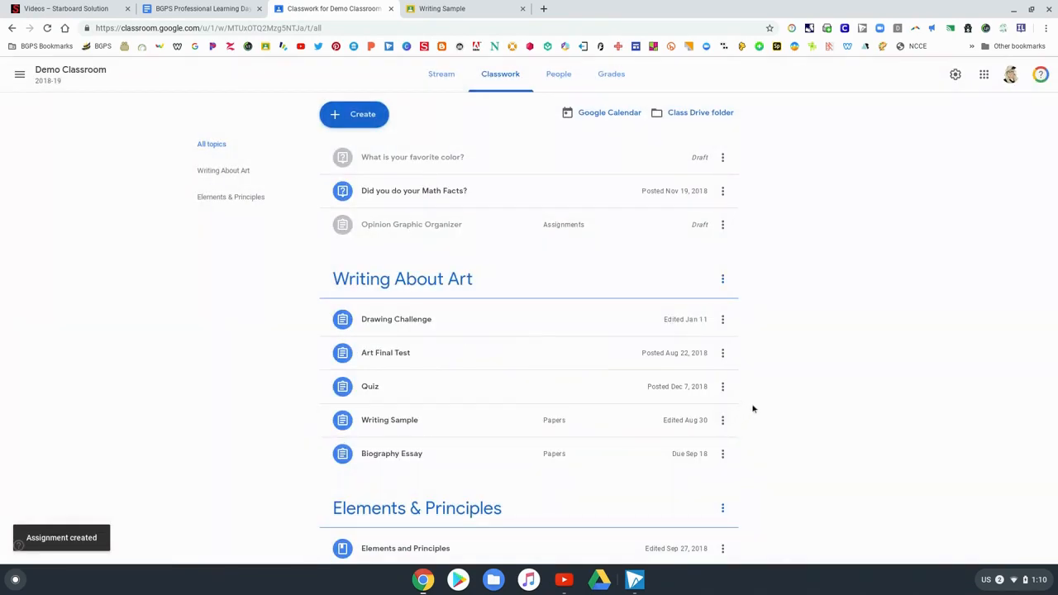
pyautogui.moveTo(469, 459)
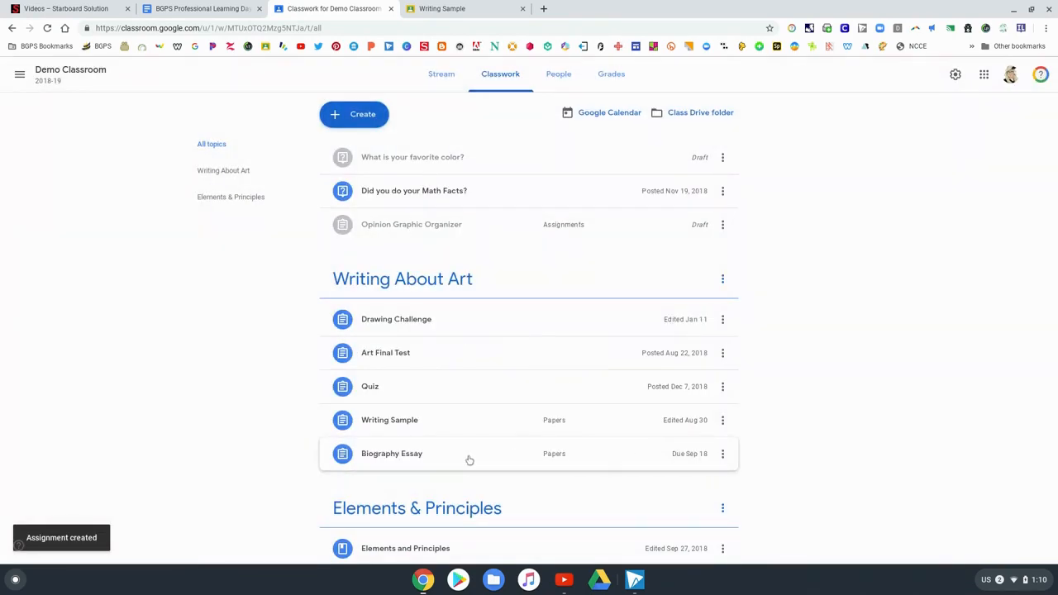
# Open Biography Essay and run and confirm an originality report on the essay
pyautogui.click(391, 453)
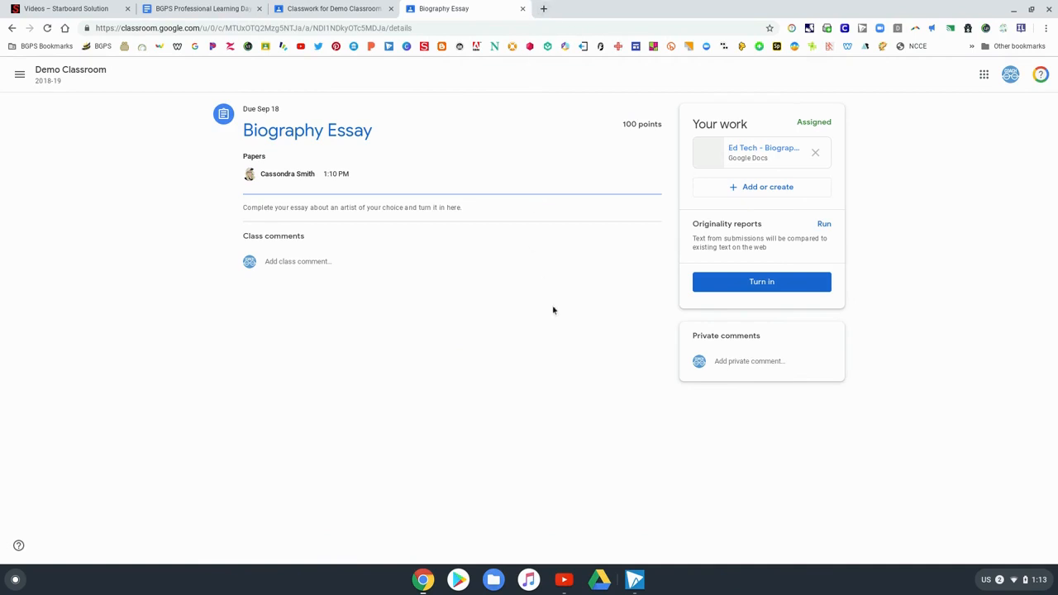
pyautogui.moveTo(824, 225)
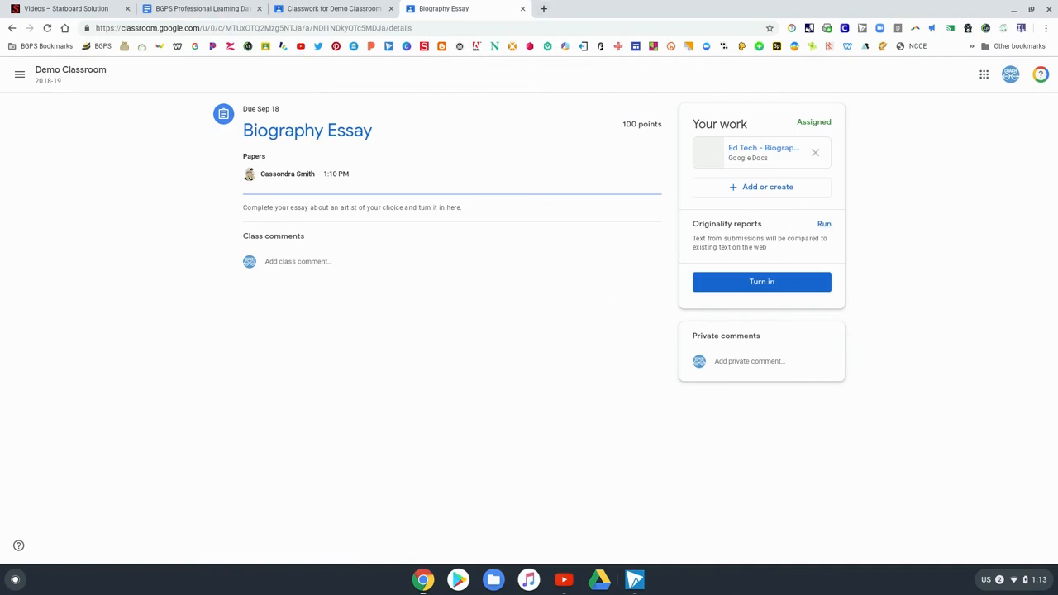
pyautogui.click(823, 223)
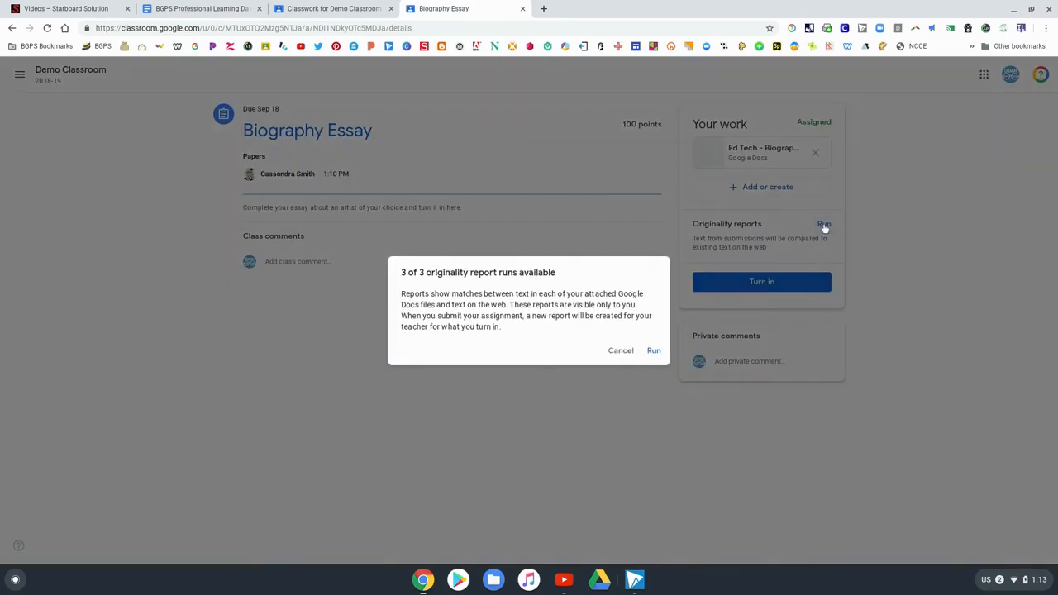
pyautogui.moveTo(455, 290)
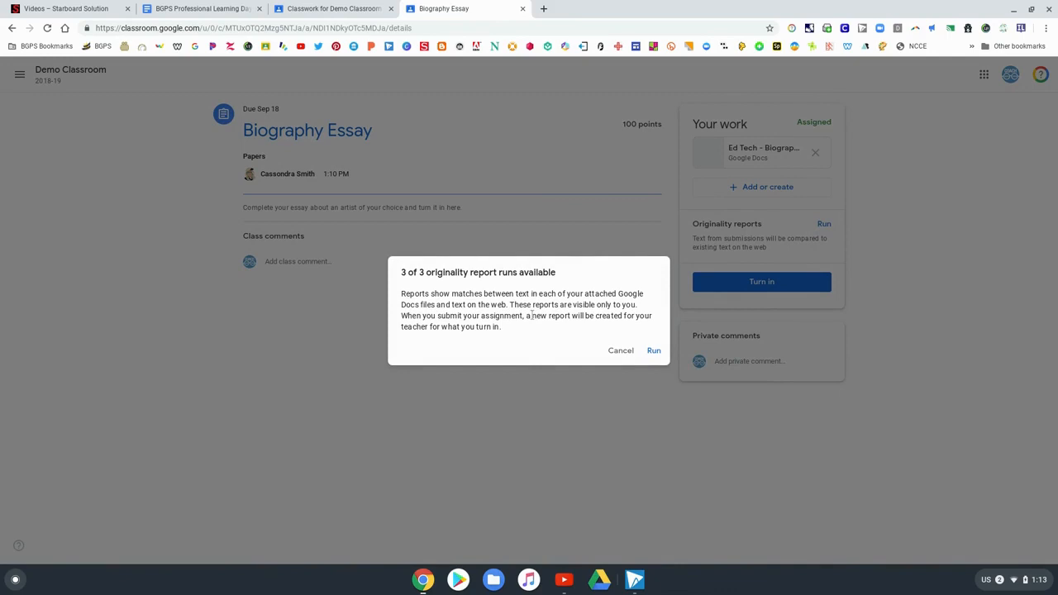
pyautogui.moveTo(536, 337)
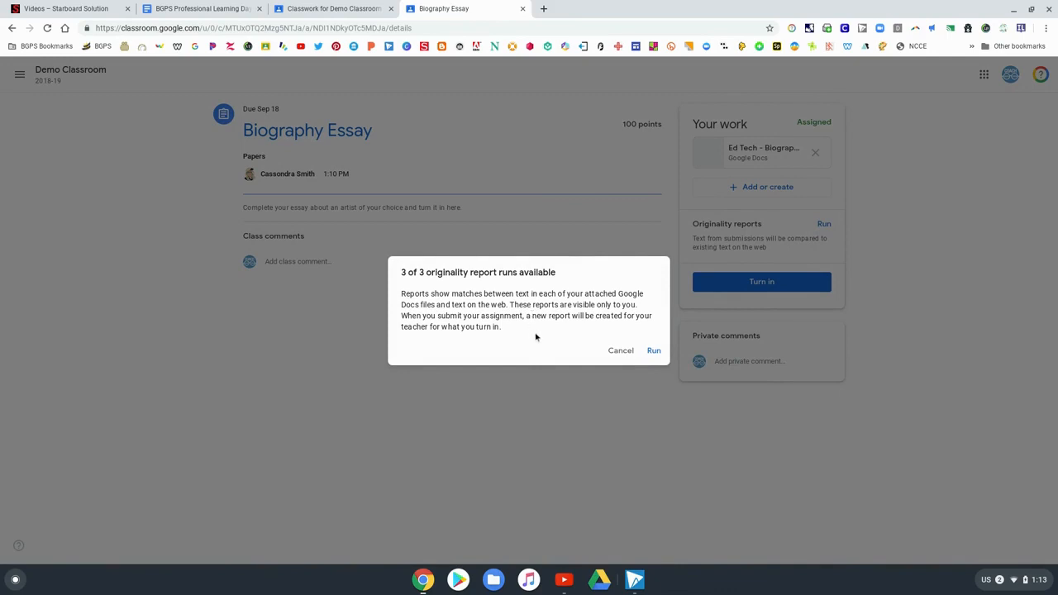
pyautogui.moveTo(552, 350)
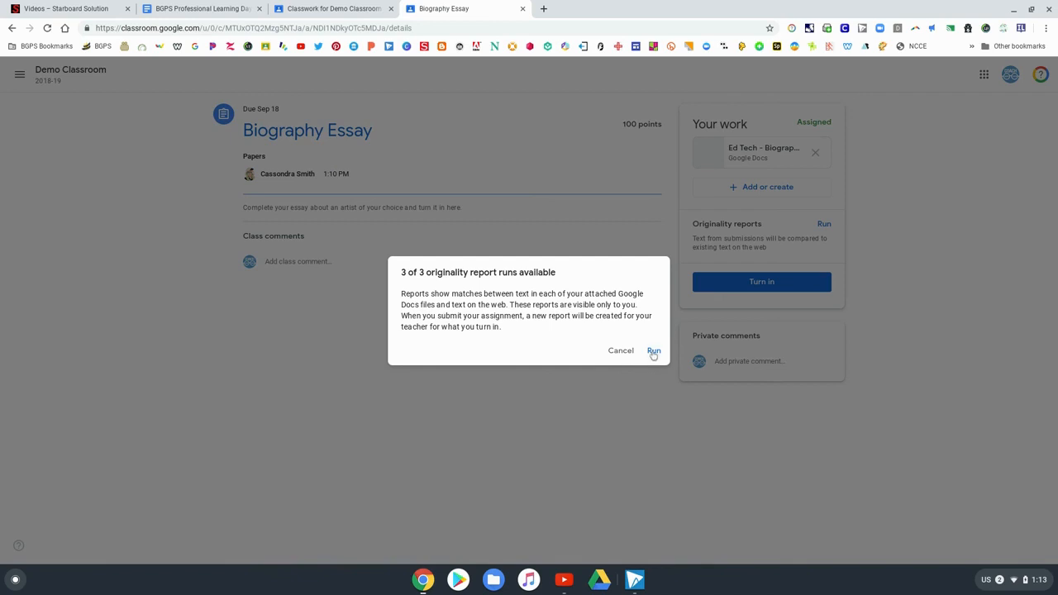
pyautogui.click(653, 350)
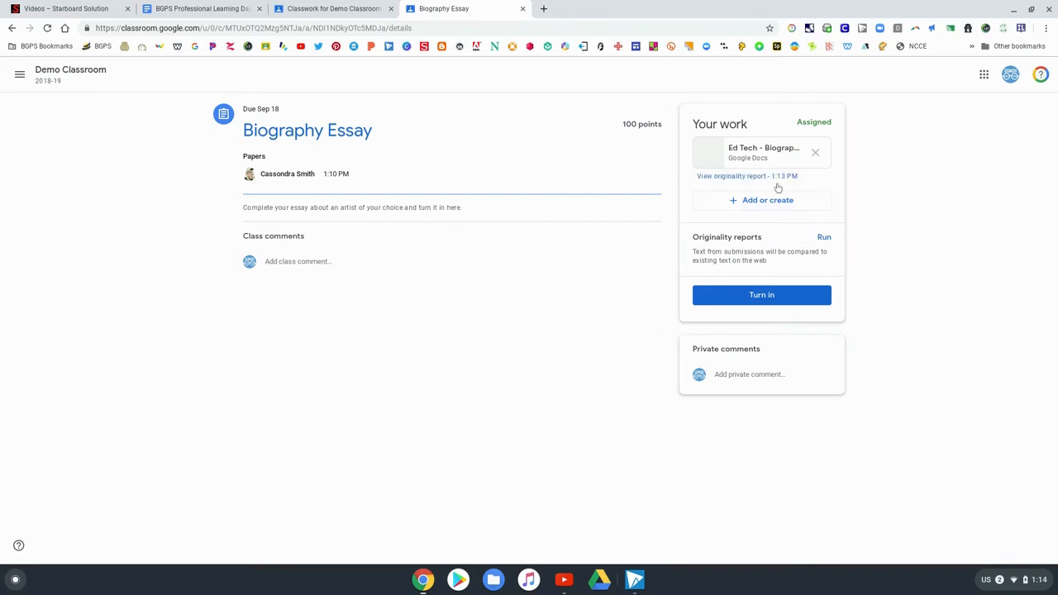
pyautogui.click(731, 176)
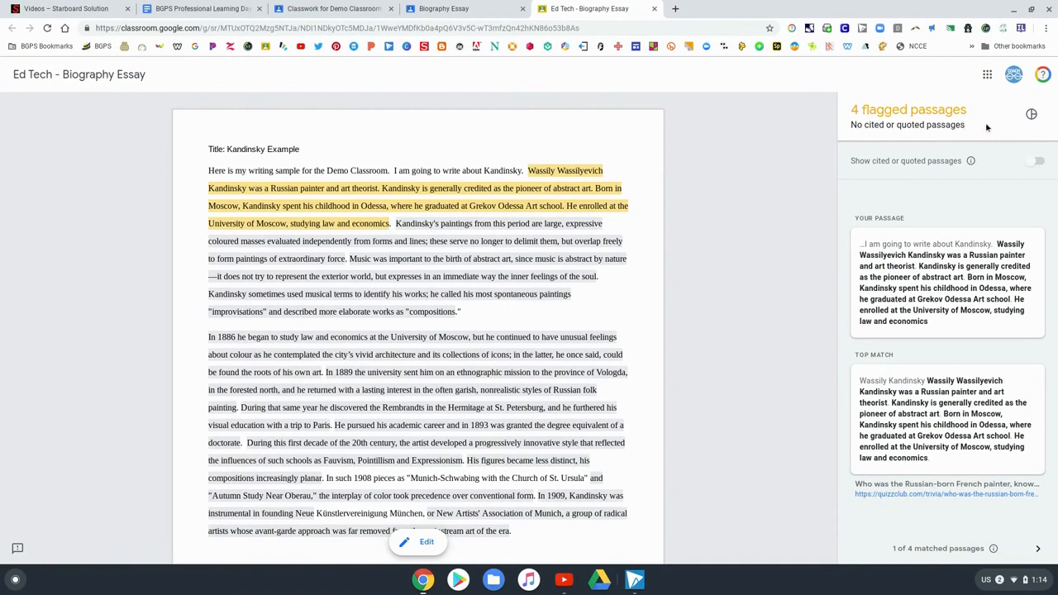
pyautogui.moveTo(976, 146)
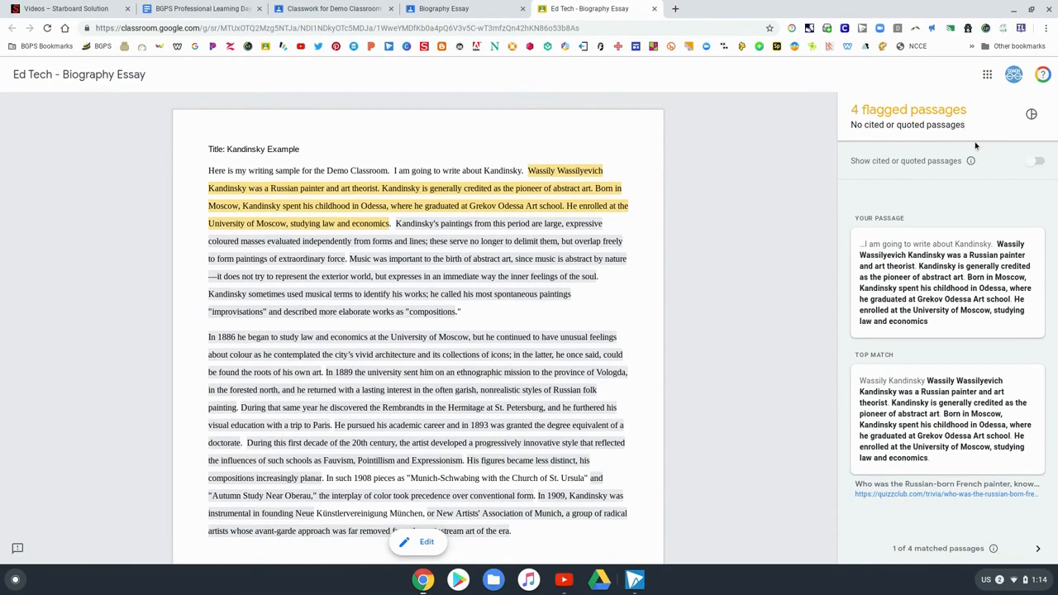
pyautogui.moveTo(958, 190)
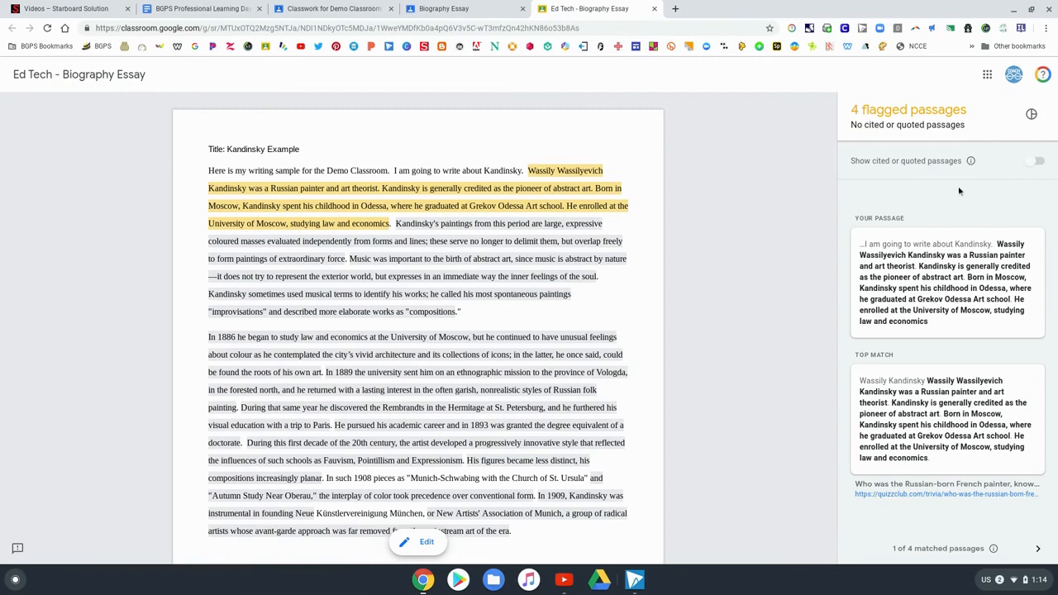
pyautogui.moveTo(919, 507)
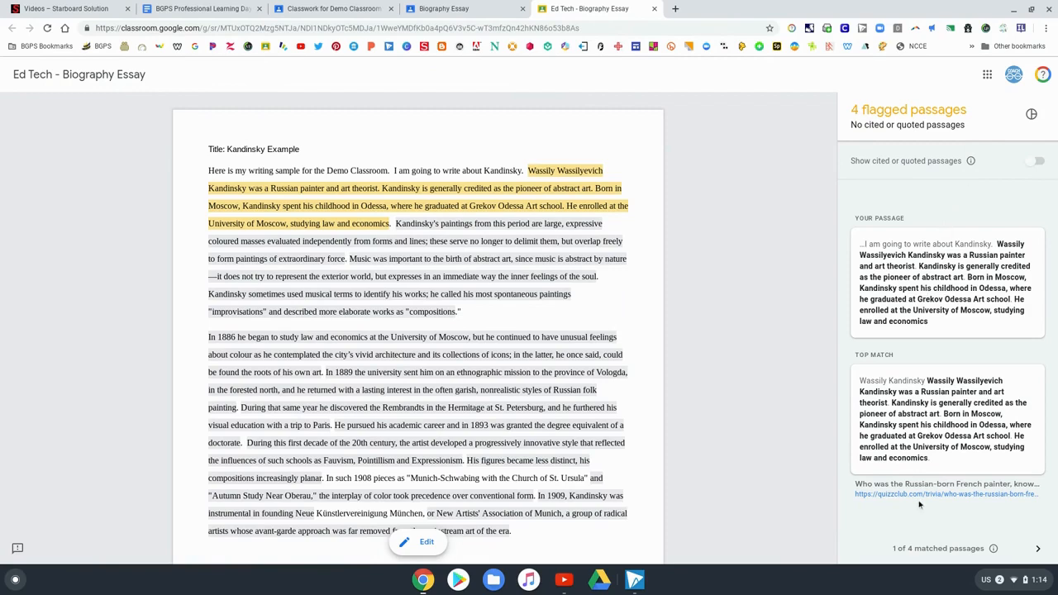
pyautogui.click(1038, 548)
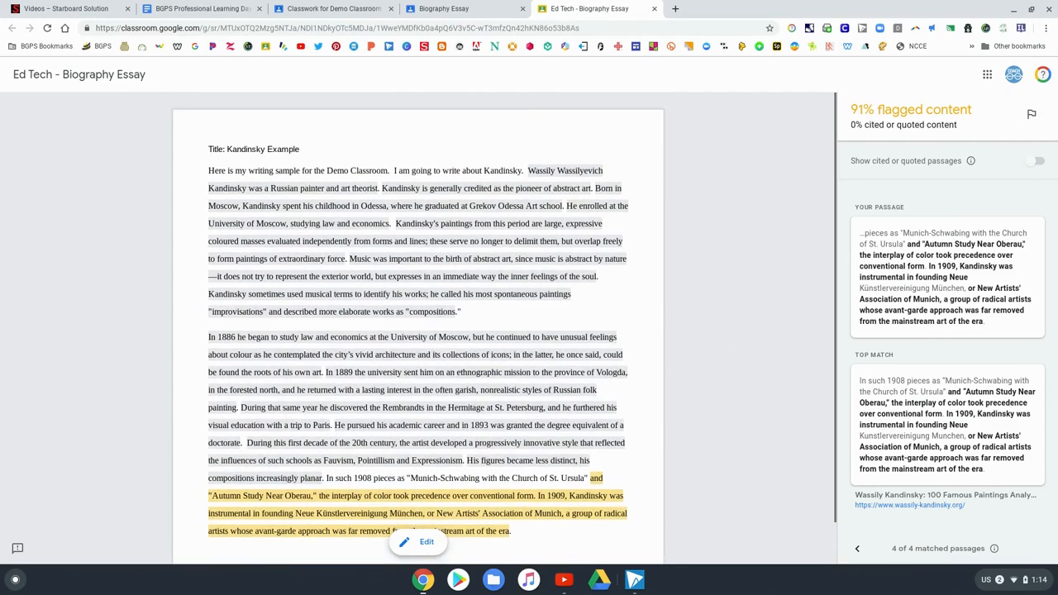
pyautogui.moveTo(274, 238)
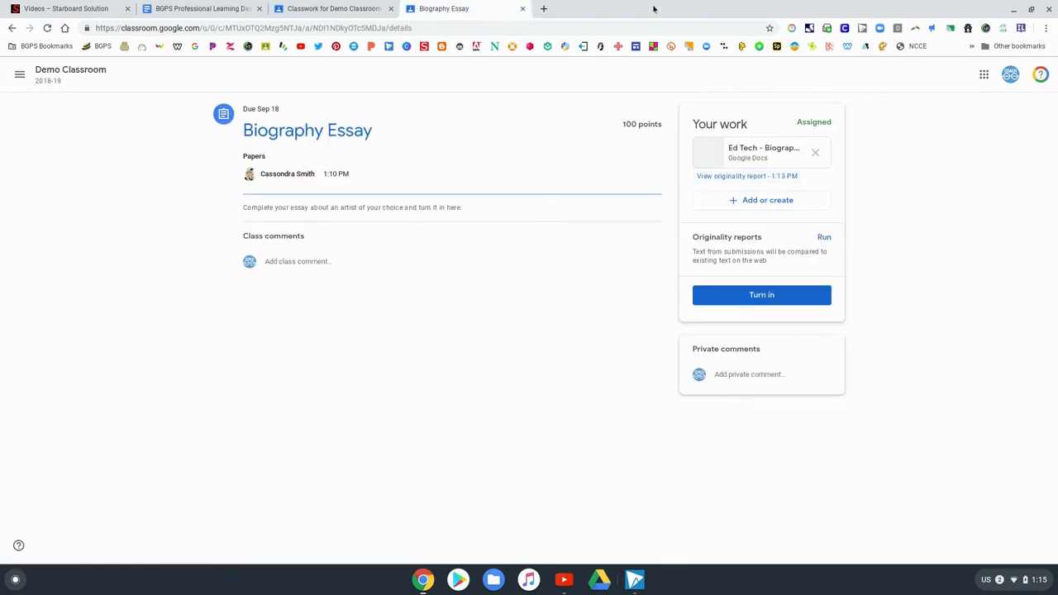
pyautogui.moveTo(575, 225)
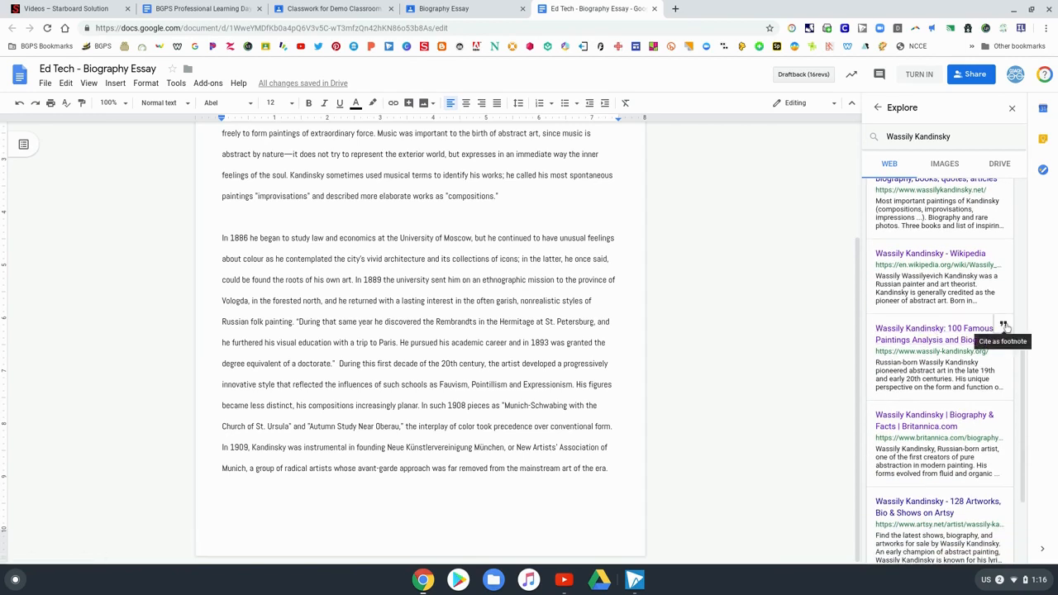
# Cite the wassily-kandinsky.org source as a footnote, then close Explore and the essay
pyautogui.click(1002, 321)
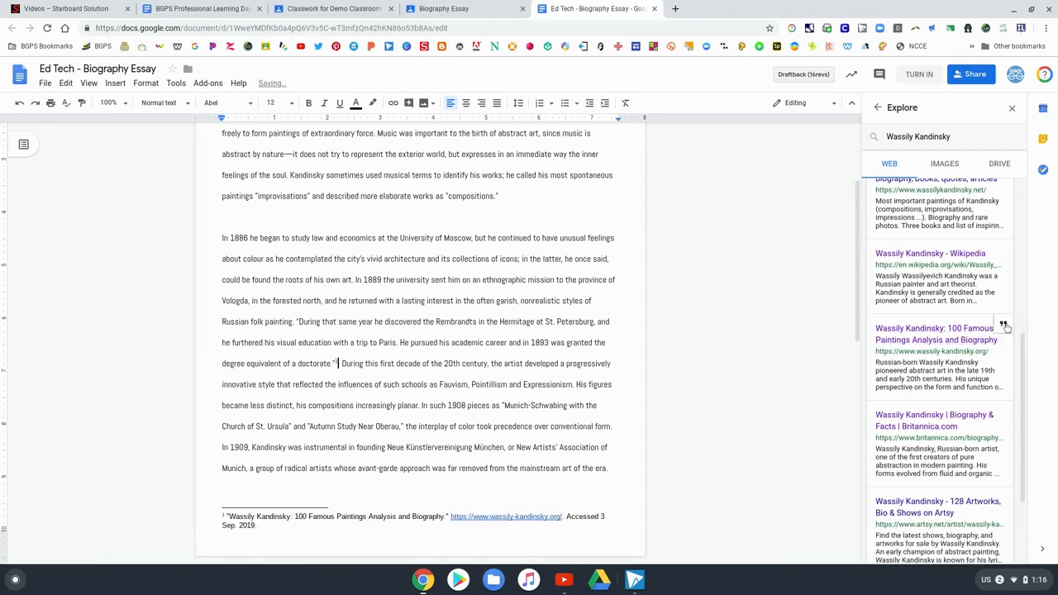
pyautogui.moveTo(1006, 196)
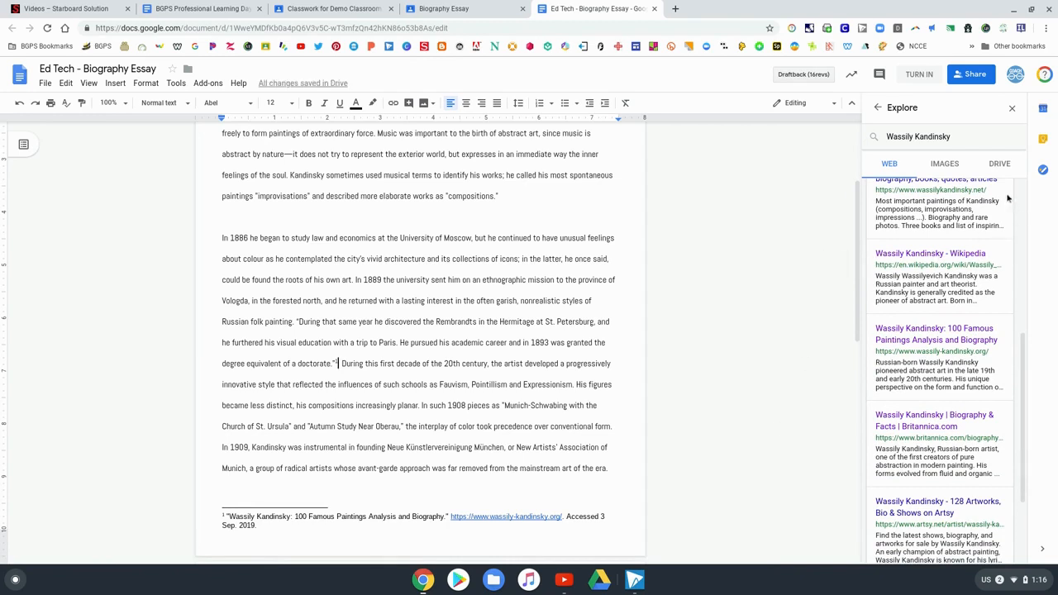
pyautogui.click(1035, 108)
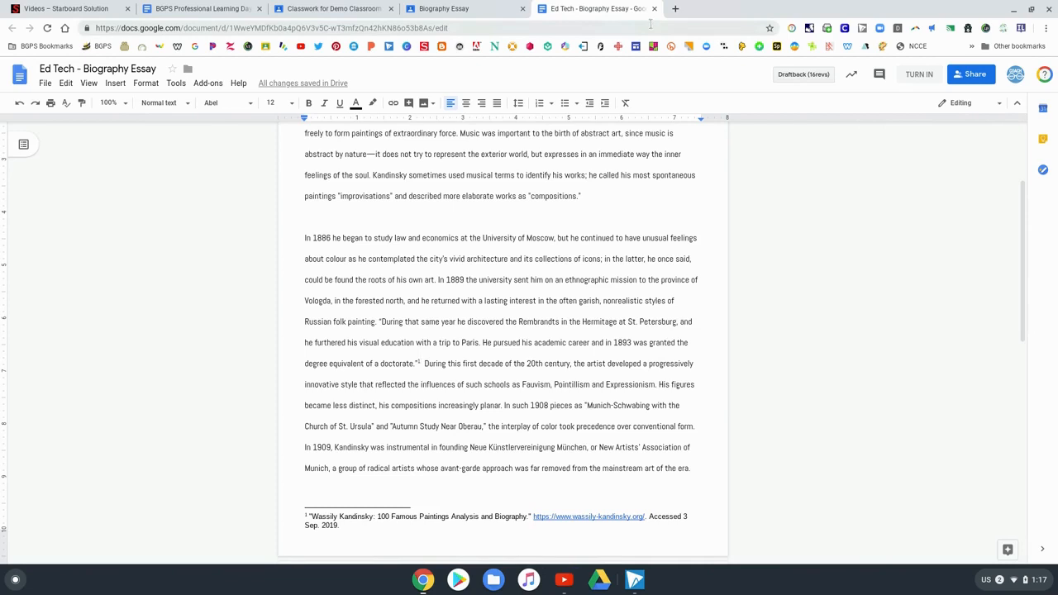
pyautogui.click(454, 9)
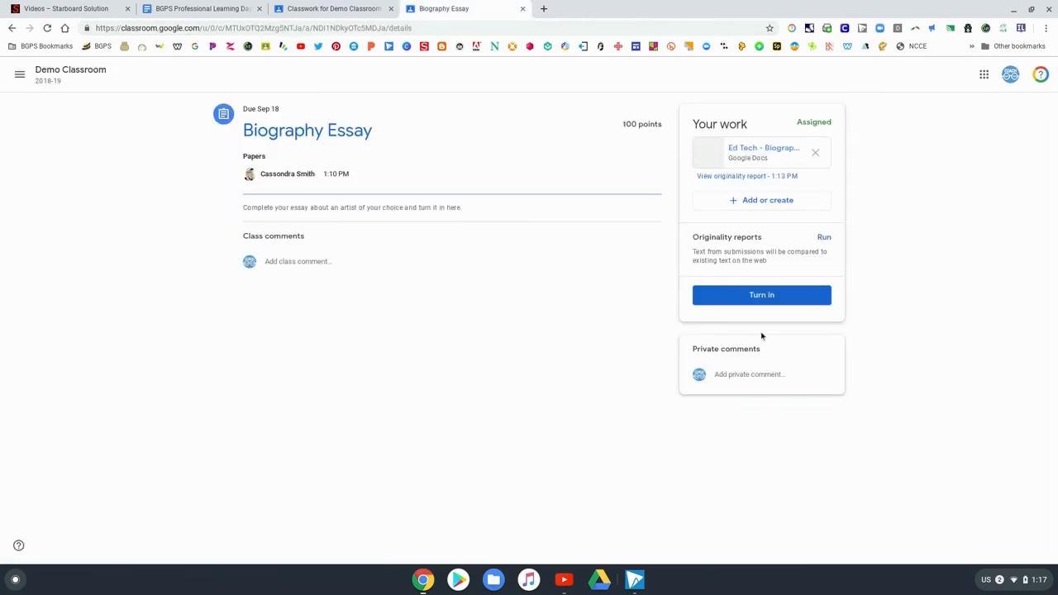
# Rerun the originality report, step through matches, toggle cited passages, and view 70% flagged
pyautogui.click(824, 238)
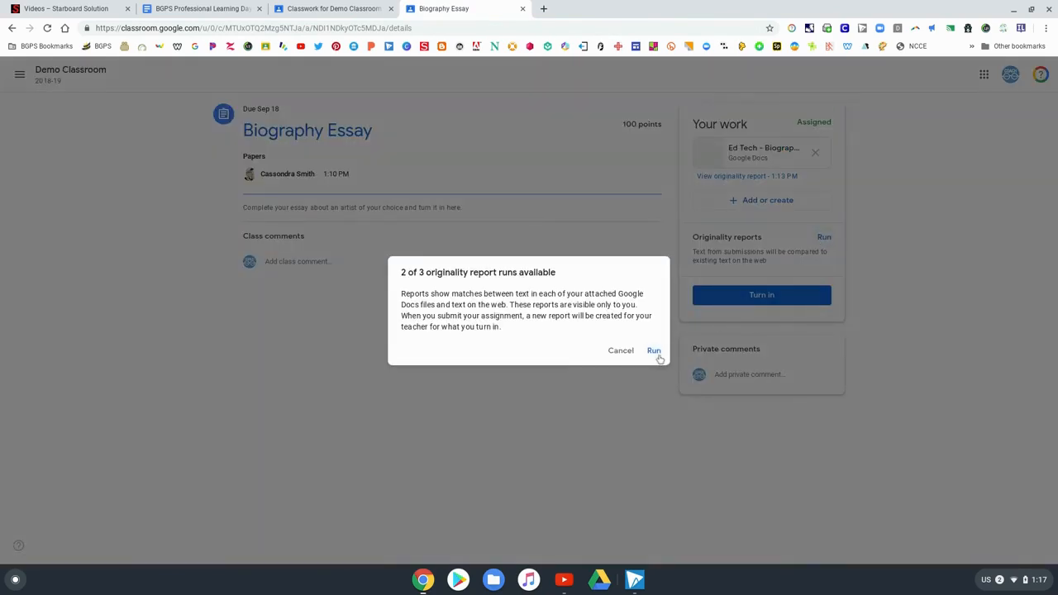
pyautogui.click(654, 351)
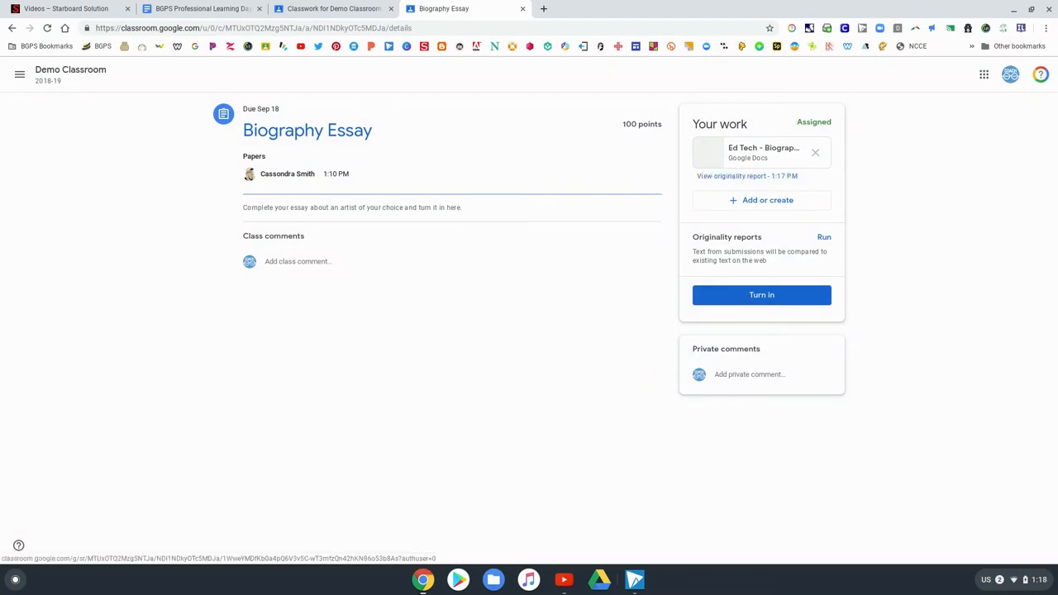
pyautogui.click(730, 176)
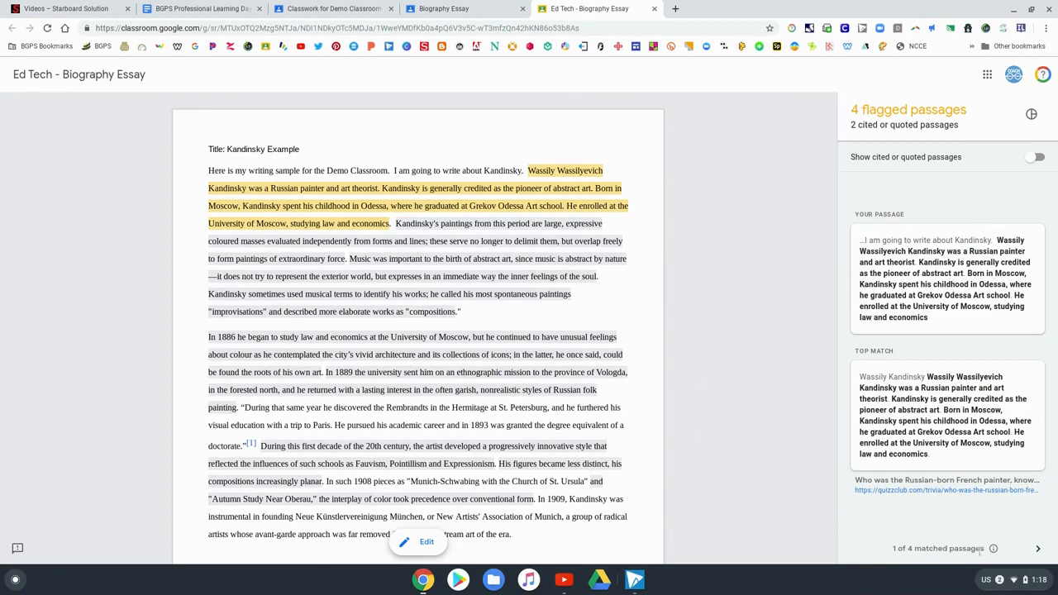
pyautogui.moveTo(1025, 548)
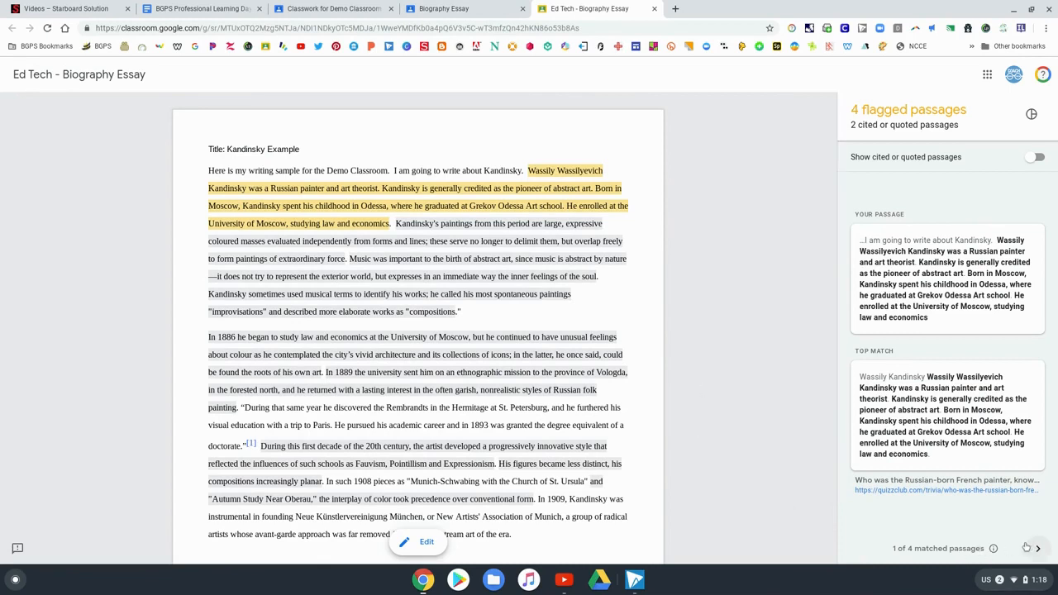
pyautogui.click(1037, 547)
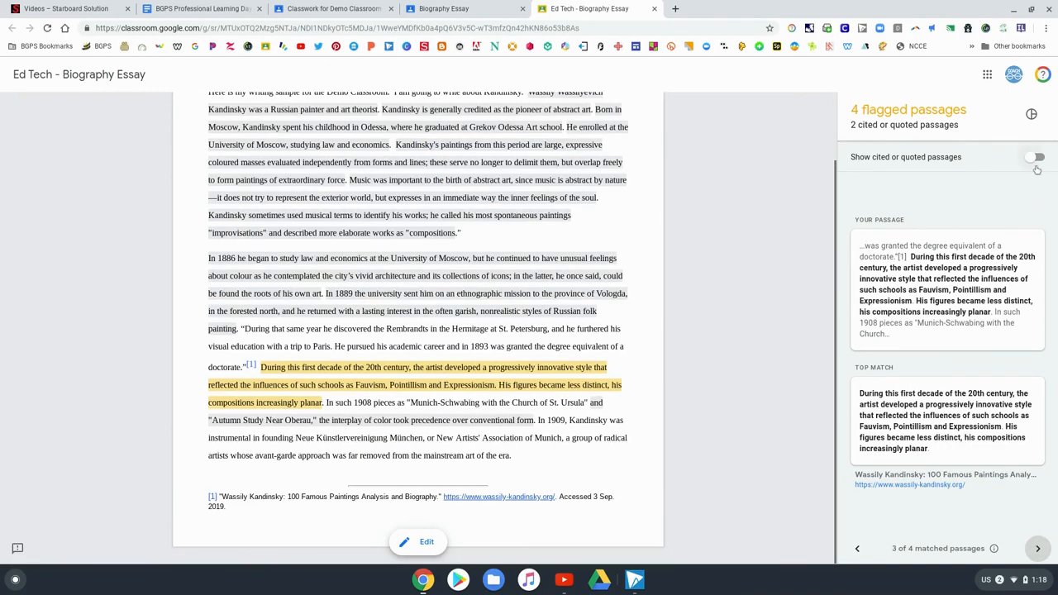
pyautogui.click(1035, 157)
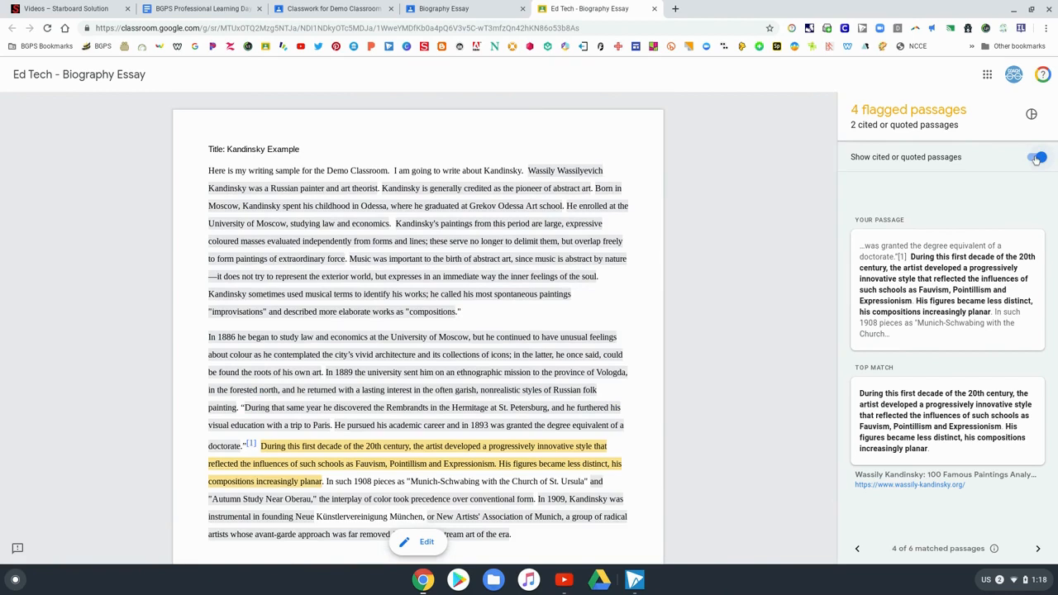
pyautogui.click(1036, 157)
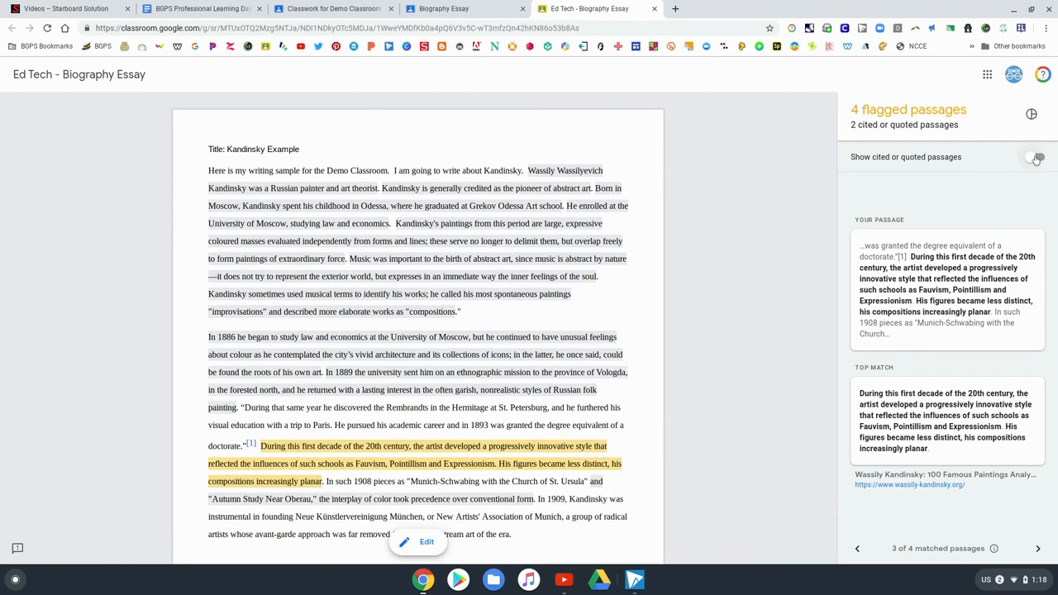
pyautogui.click(1032, 115)
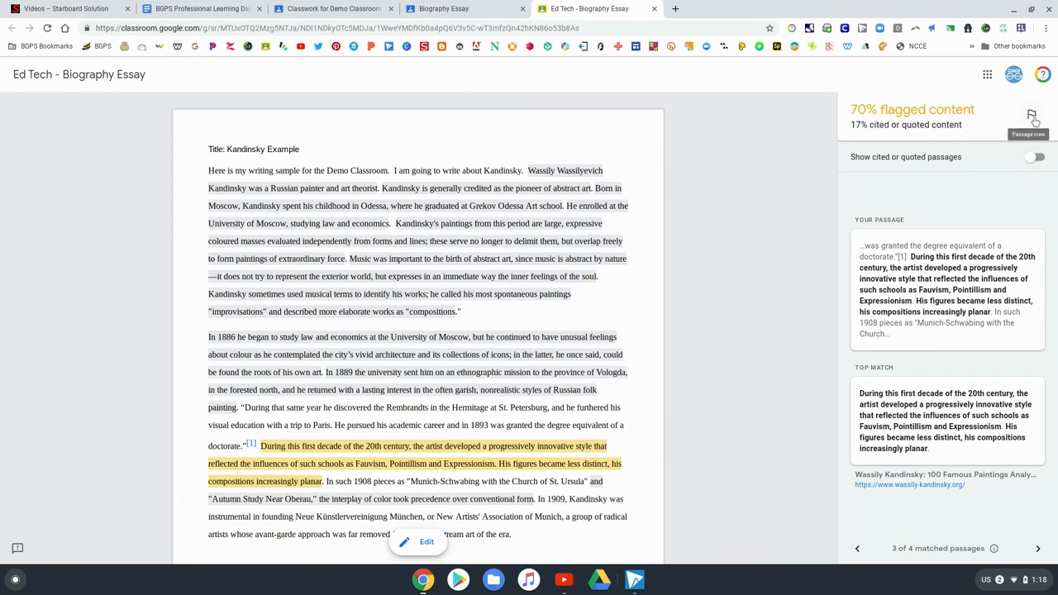
pyautogui.moveTo(688, 55)
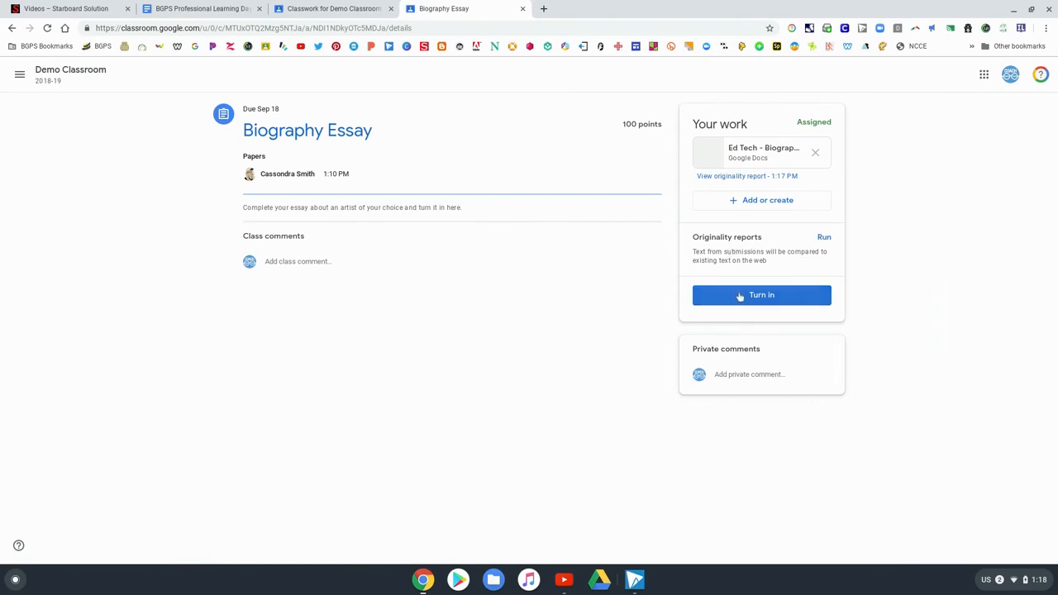
# Turn in the Biography Essay and confirm the submission
pyautogui.click(761, 295)
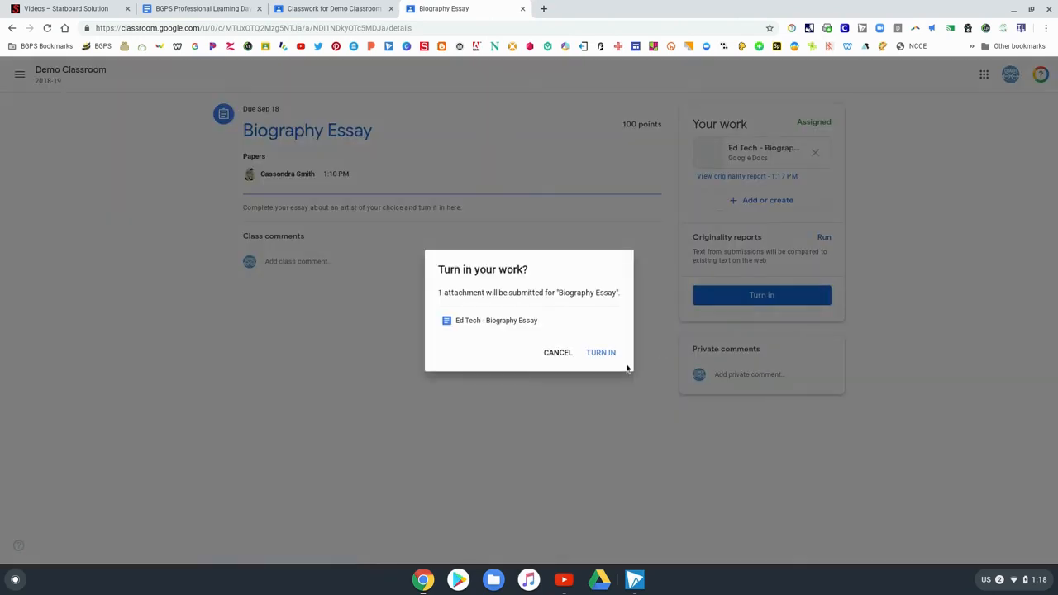
pyautogui.click(601, 352)
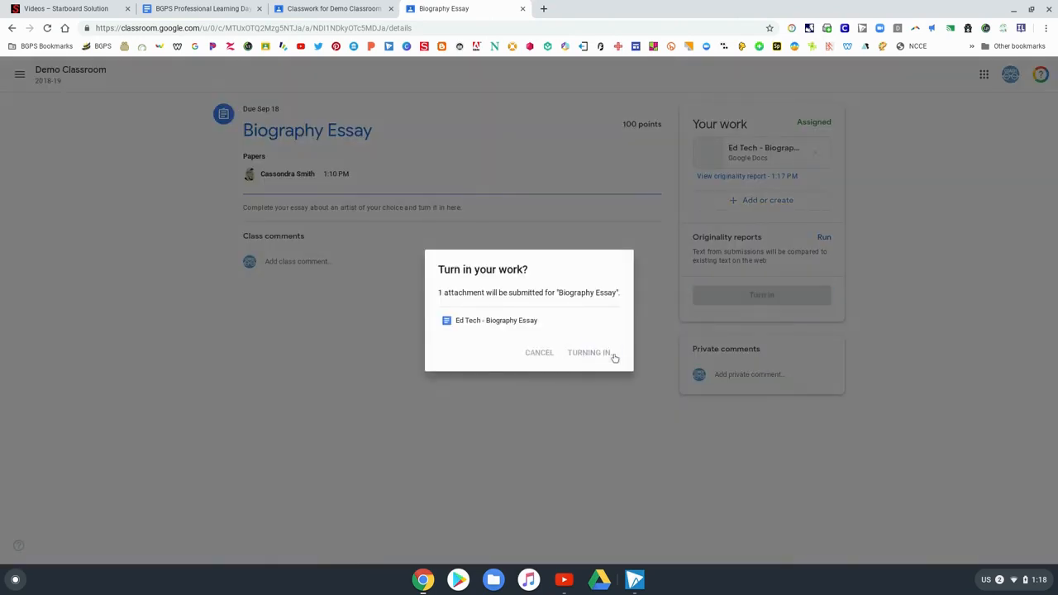
pyautogui.click(586, 353)
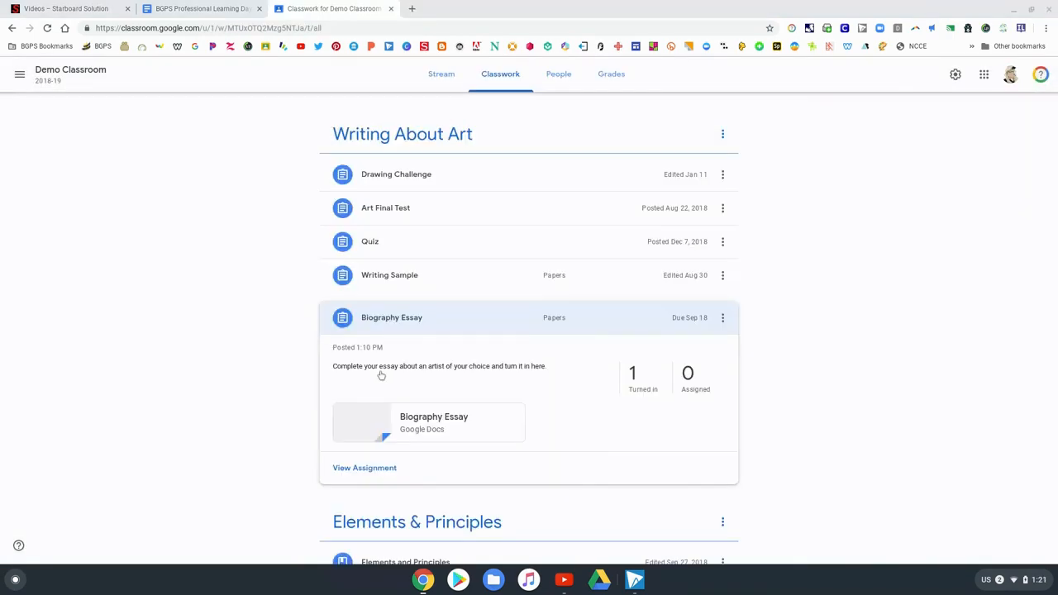
pyautogui.moveTo(645, 386)
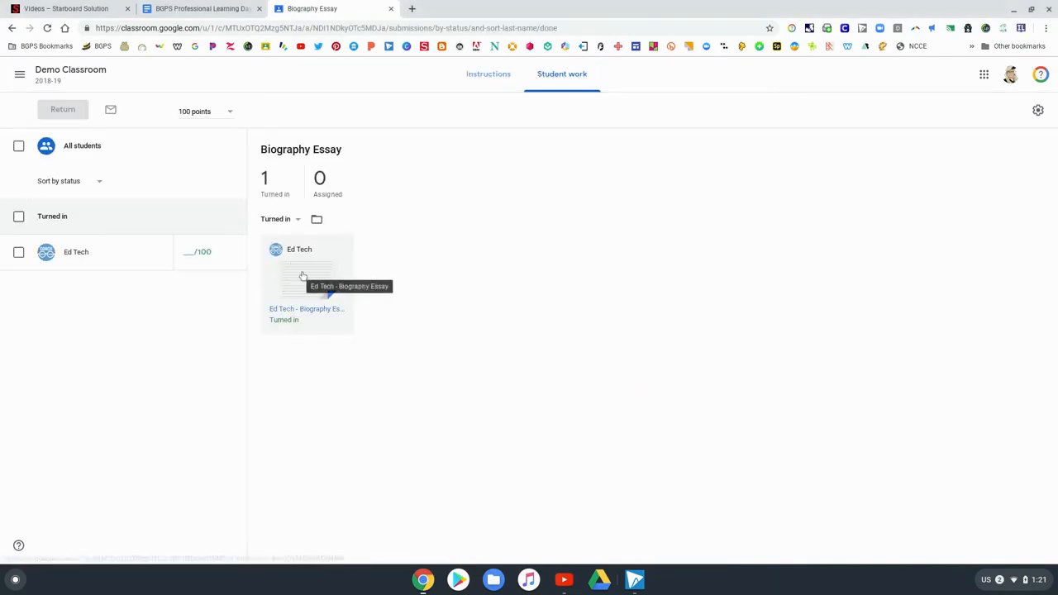
# Open the turned-in Kandinsky essay in the grading view
pyautogui.click(307, 277)
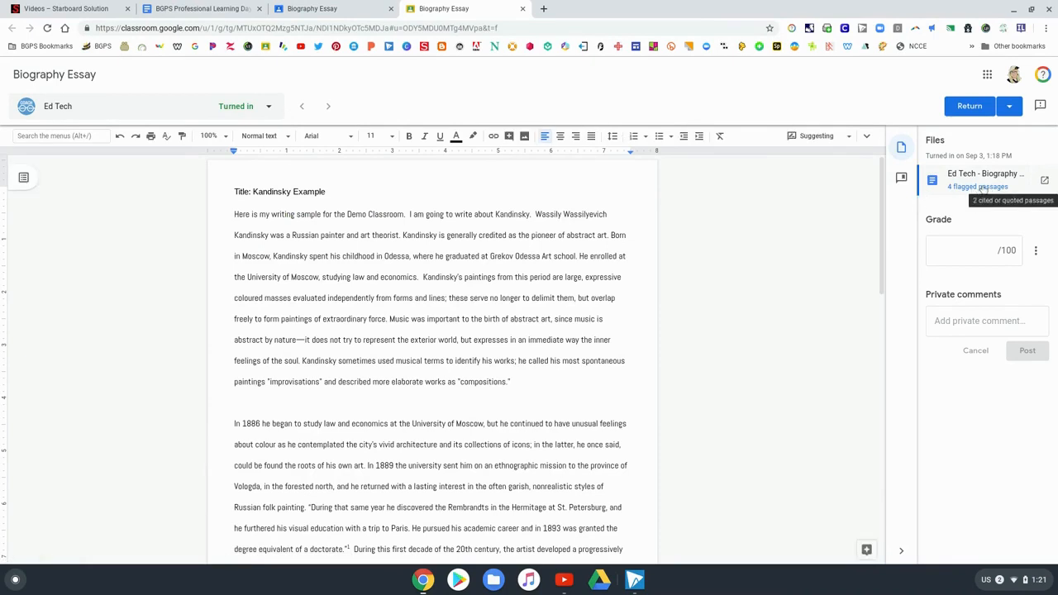
# Open the 4 flagged passages report, review the 70% flagged content, and close it
pyautogui.click(975, 186)
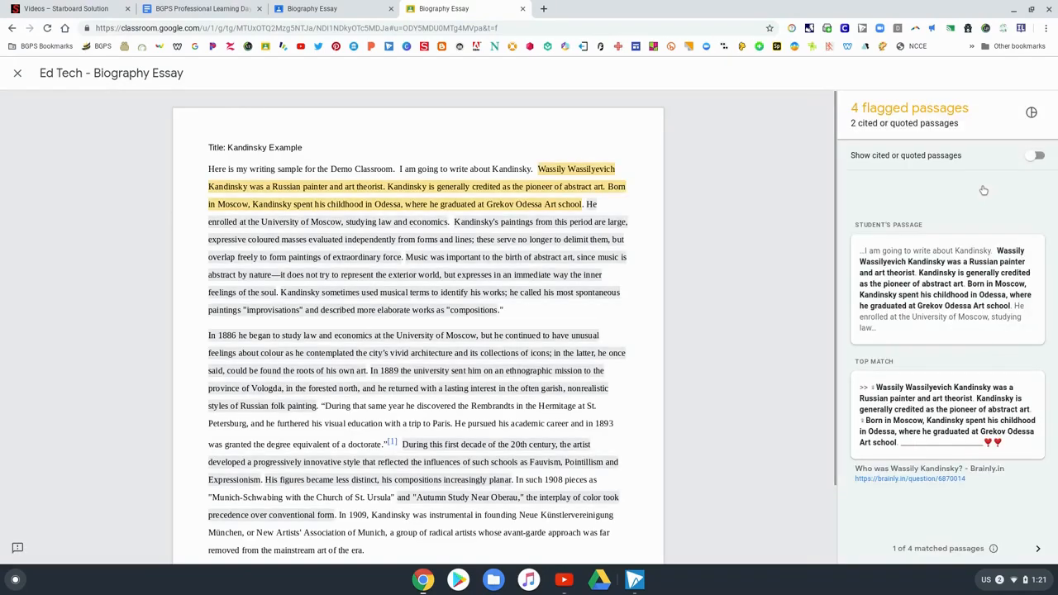
pyautogui.moveTo(703, 289)
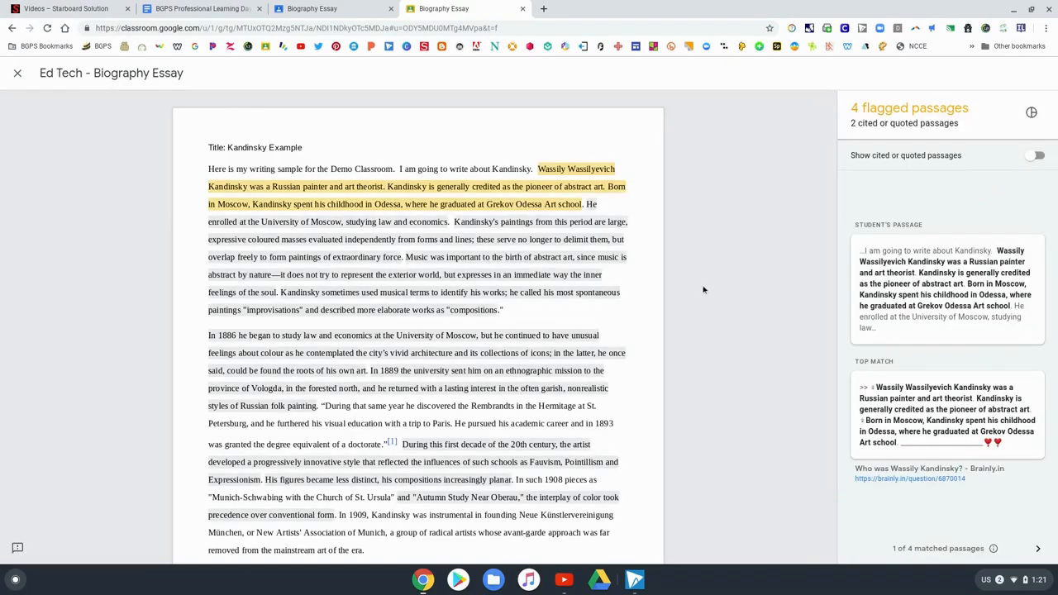
pyautogui.moveTo(810, 113)
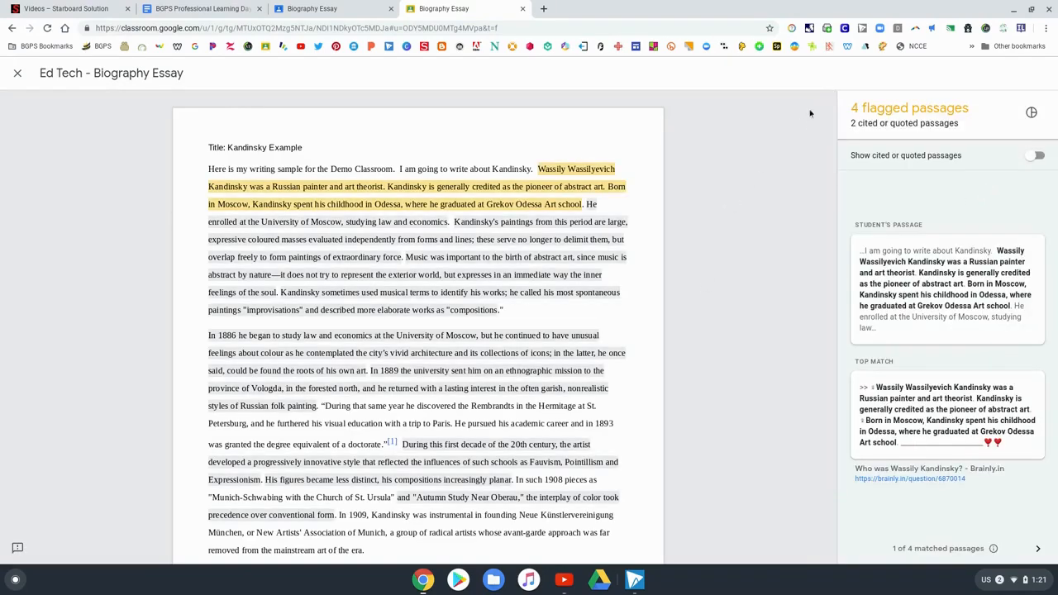
pyautogui.moveTo(851, 591)
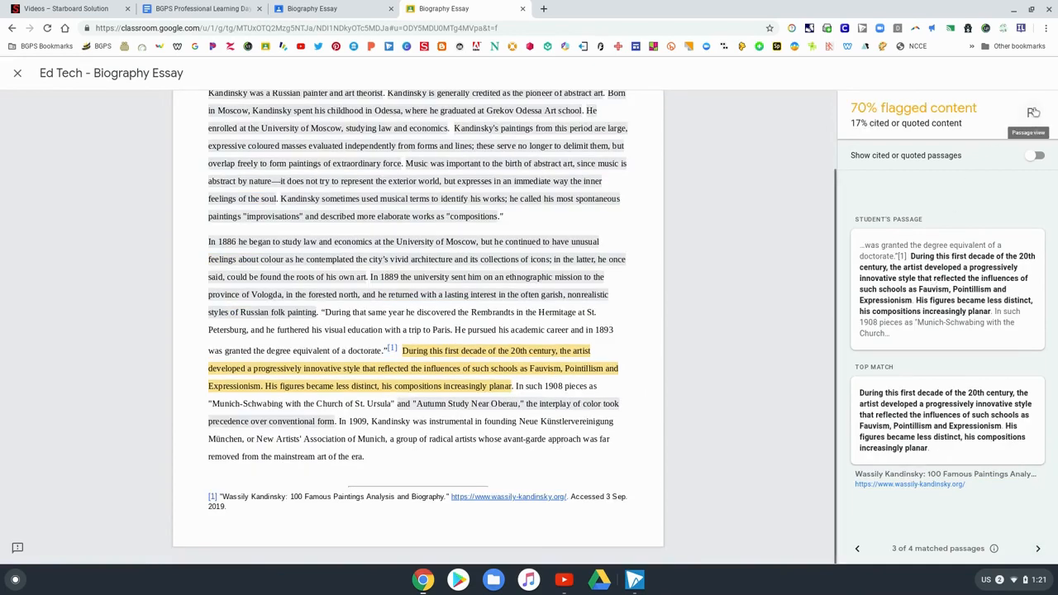
pyautogui.moveTo(738, 153)
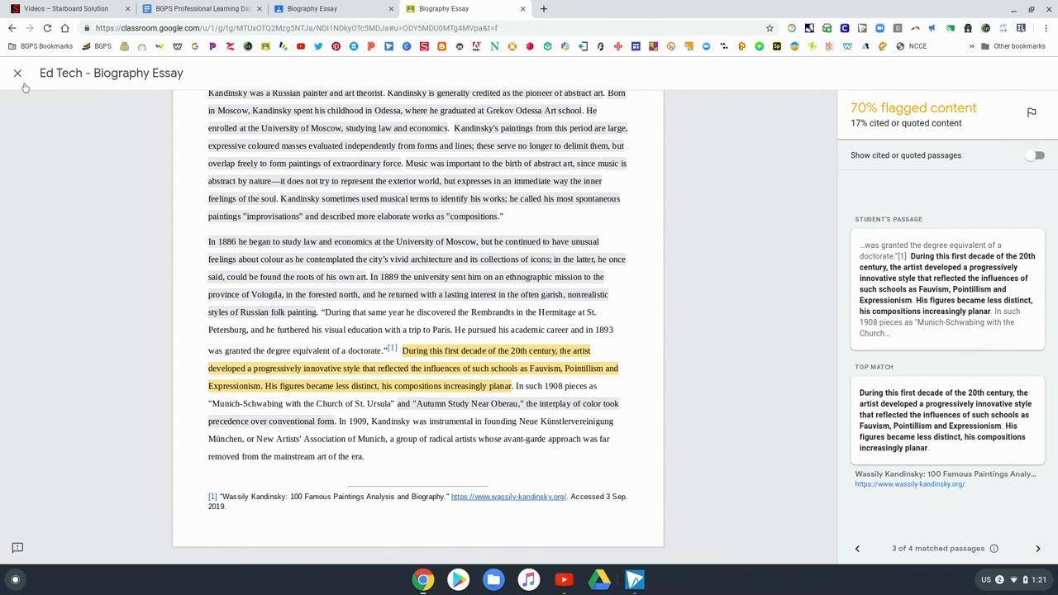
pyautogui.click(17, 73)
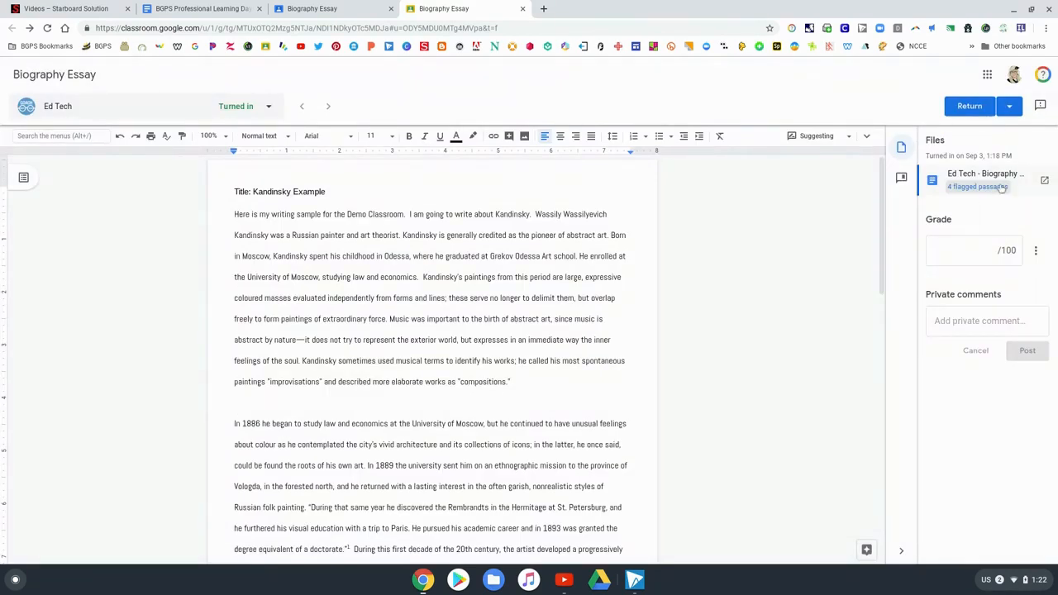
pyautogui.moveTo(793, 223)
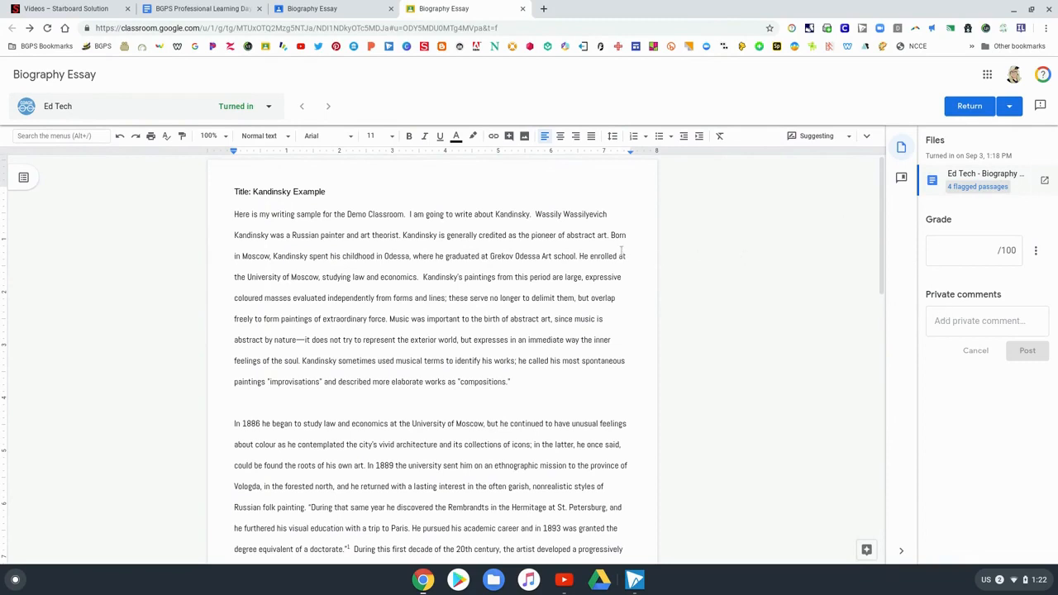
pyautogui.moveTo(658, 239)
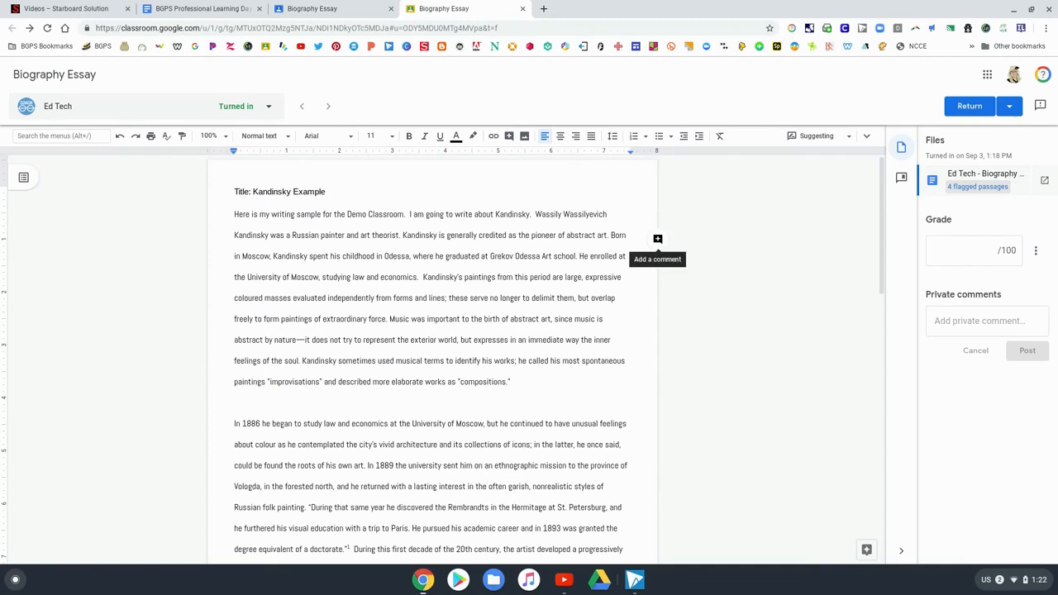
pyautogui.moveTo(23, 393)
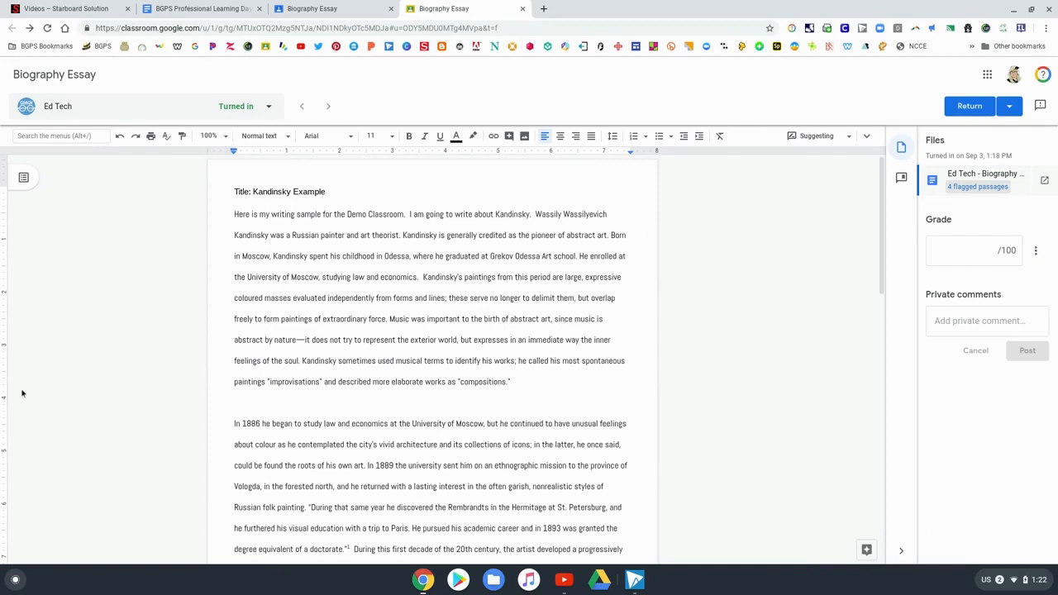